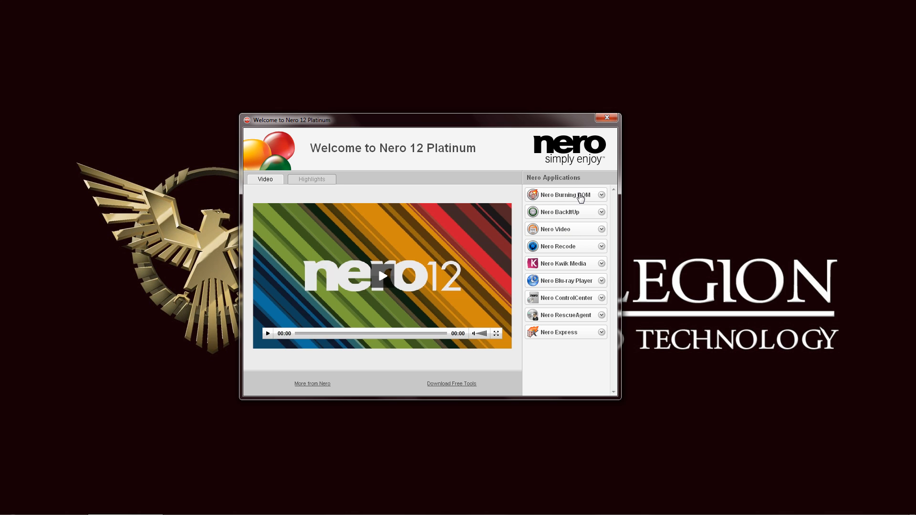
pyautogui.moveTo(575, 341)
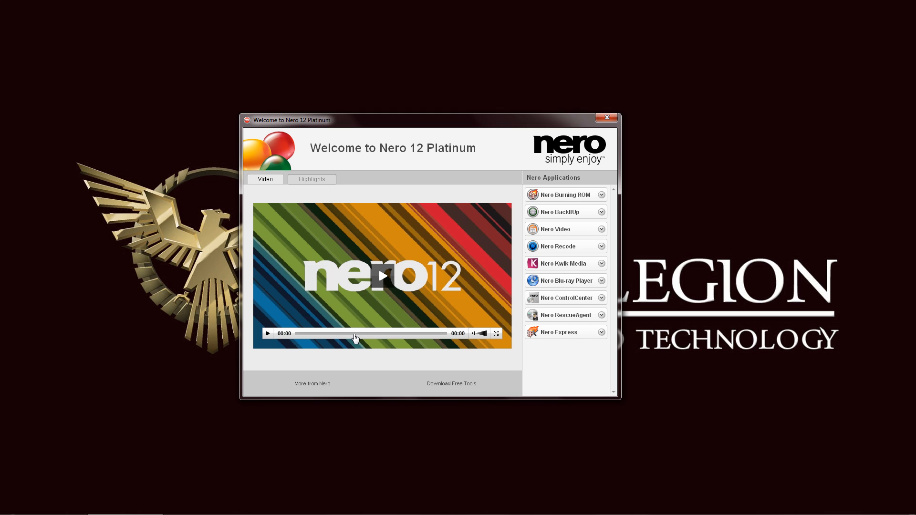
pyautogui.moveTo(446, 320)
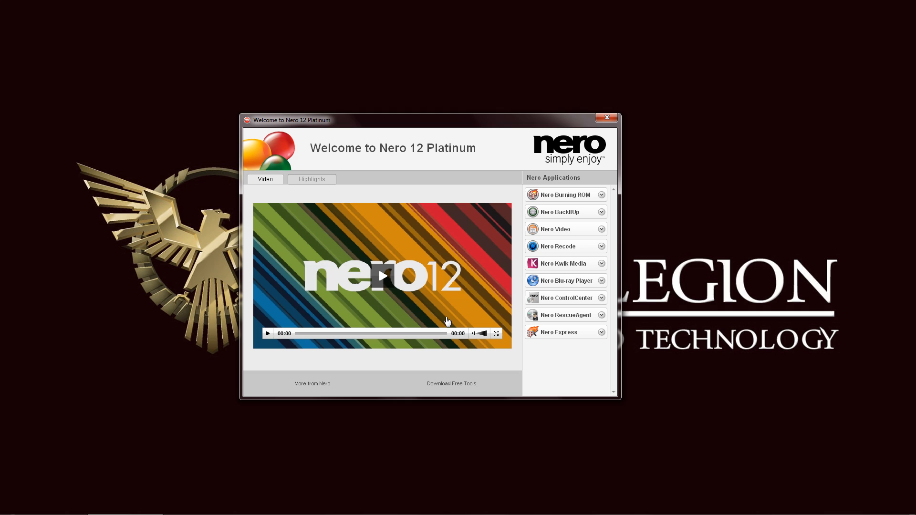
pyautogui.moveTo(399, 322)
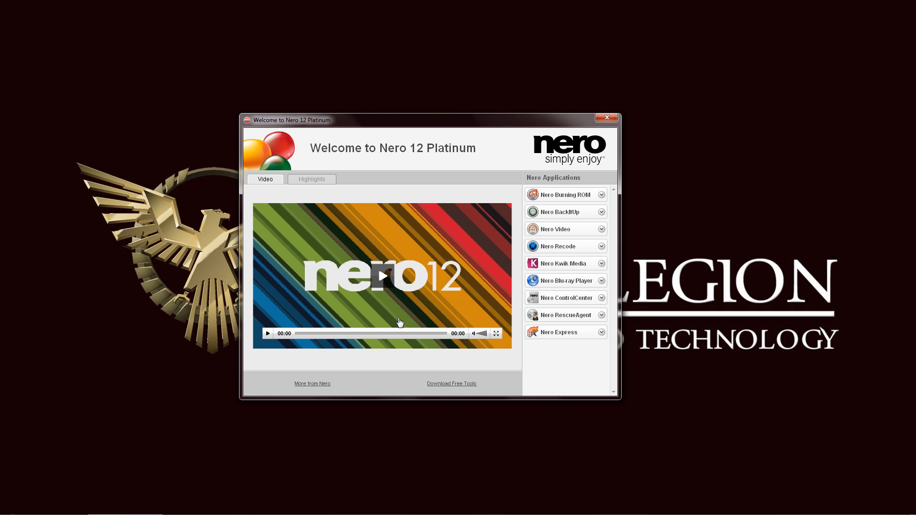
pyautogui.moveTo(299, 220)
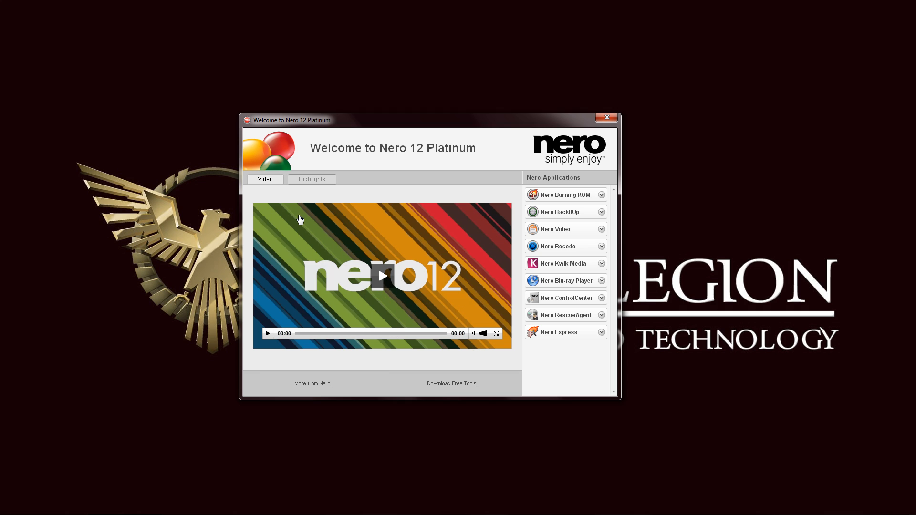
# Step: Show the product highlights on the Nero 12 Platinum welcome window
pyautogui.click(311, 179)
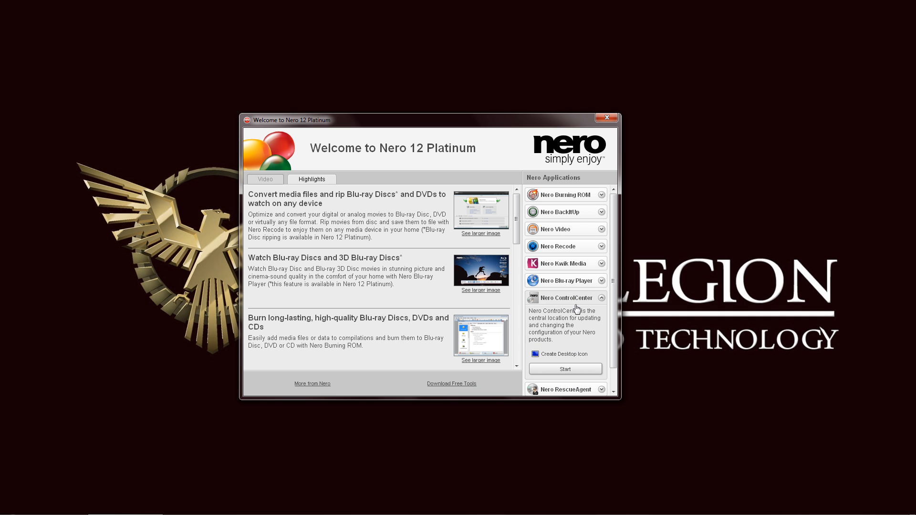
# Step: Launch Nero ControlCenter from the applications list onto its serial numbers page
pyautogui.click(564, 368)
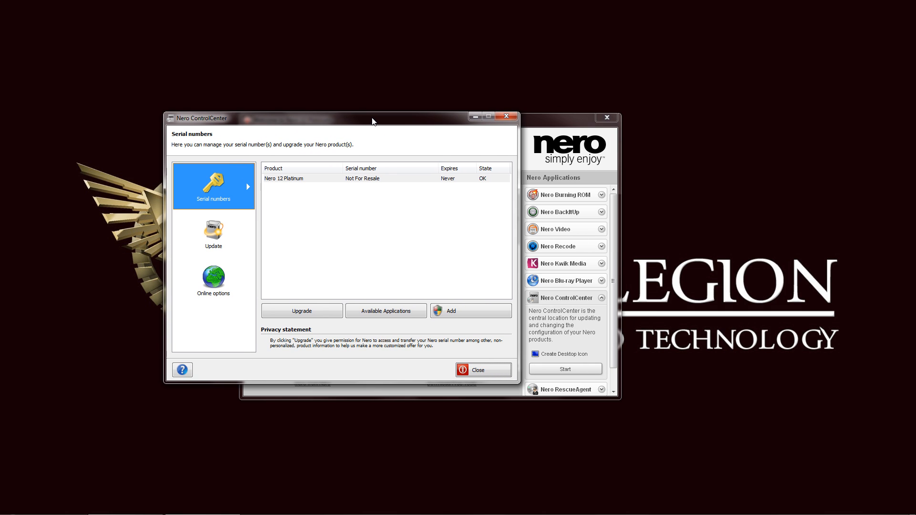
pyautogui.moveTo(241, 242)
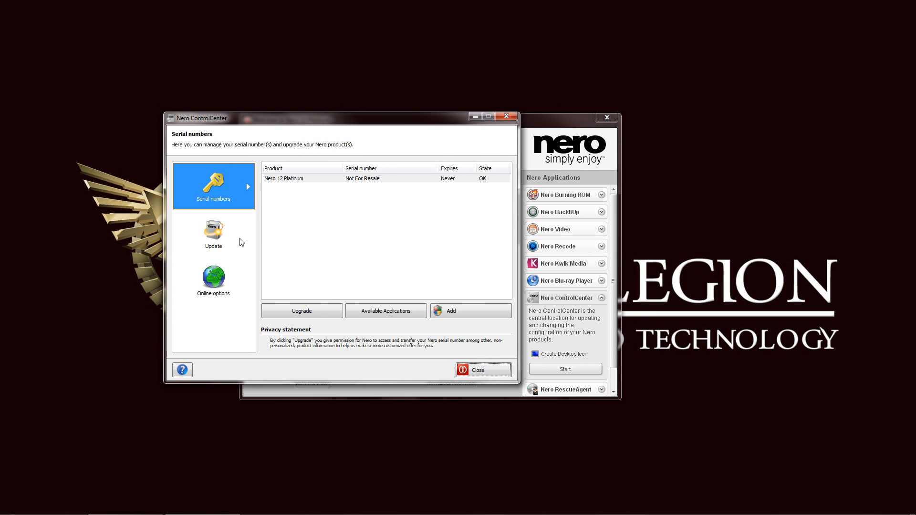
pyautogui.moveTo(368, 196)
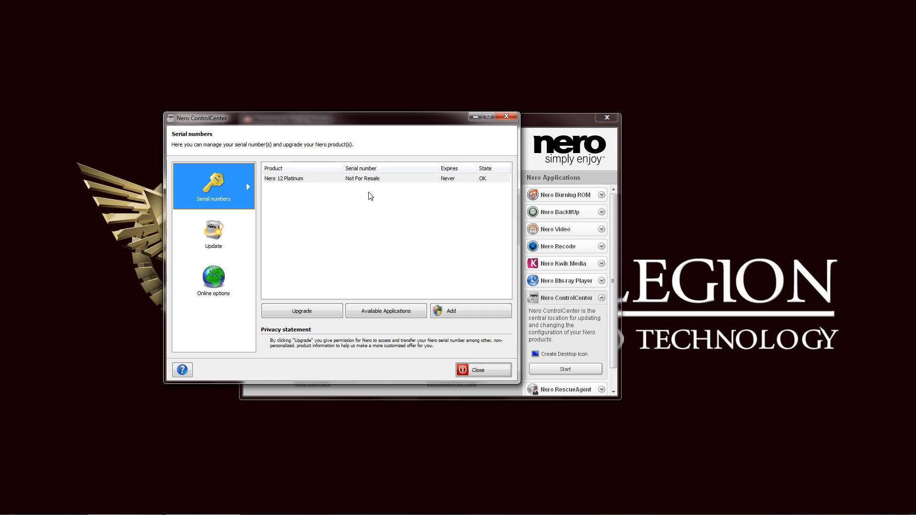
pyautogui.moveTo(392, 233)
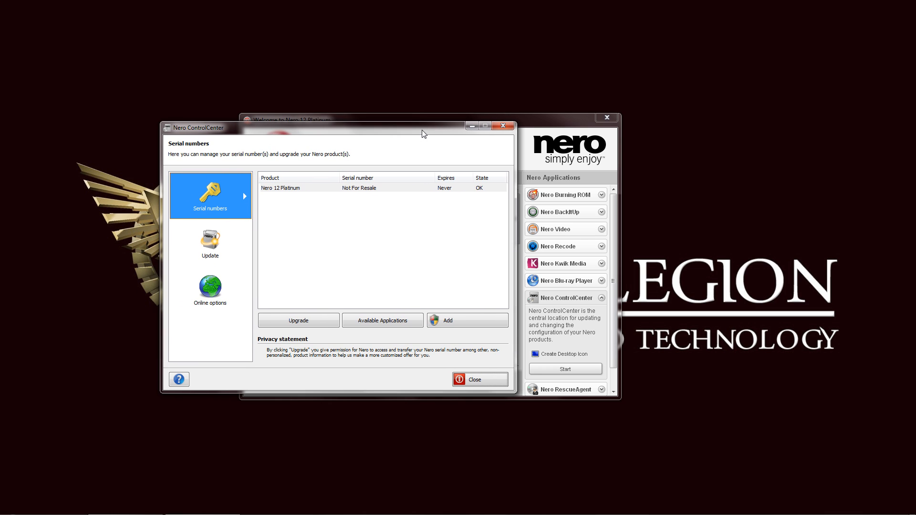
pyautogui.moveTo(223, 227)
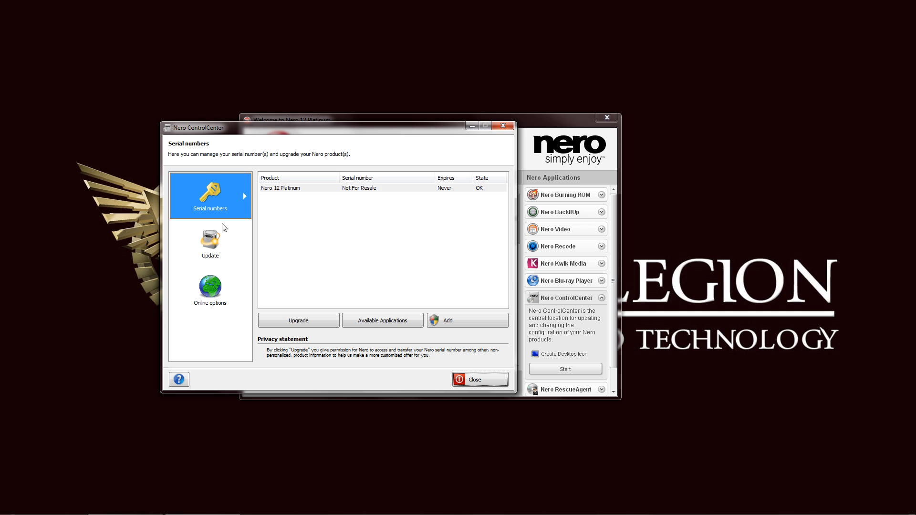
# Step: Run a check for updates from the ControlCenter update page
pyautogui.click(210, 242)
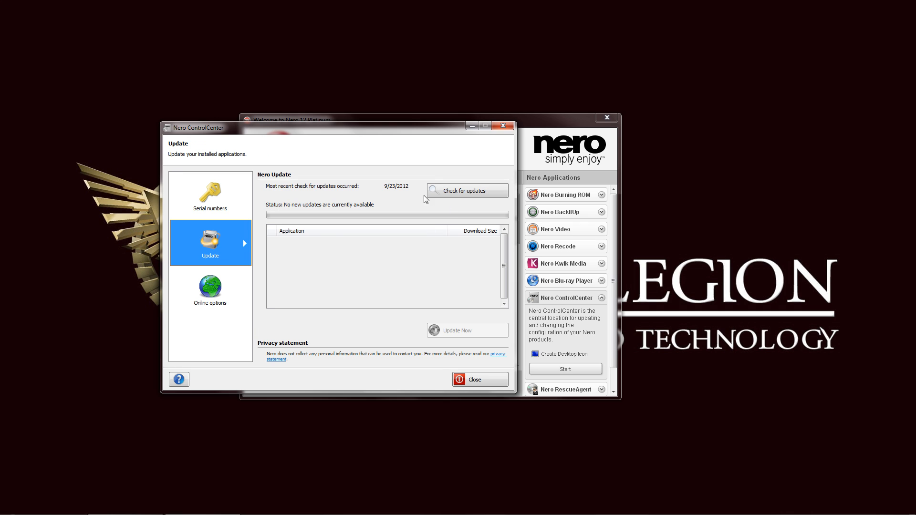
pyautogui.click(466, 191)
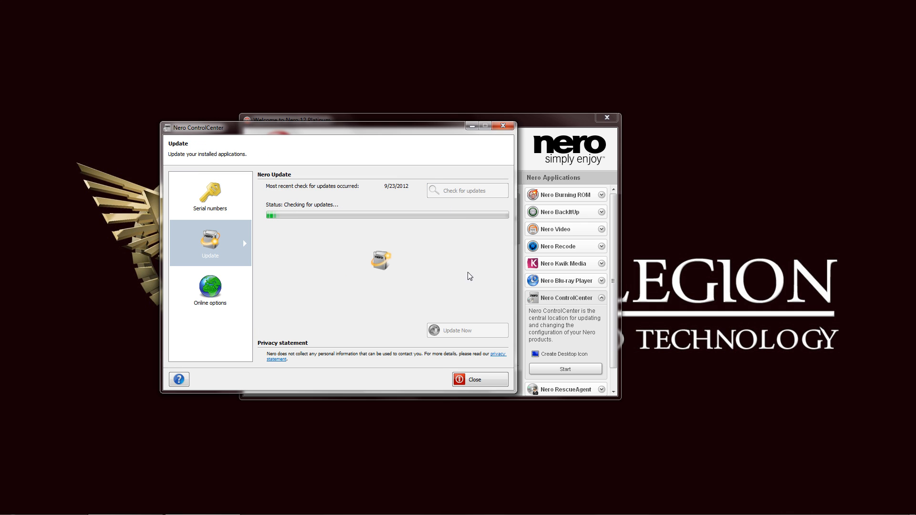
pyautogui.moveTo(451, 239)
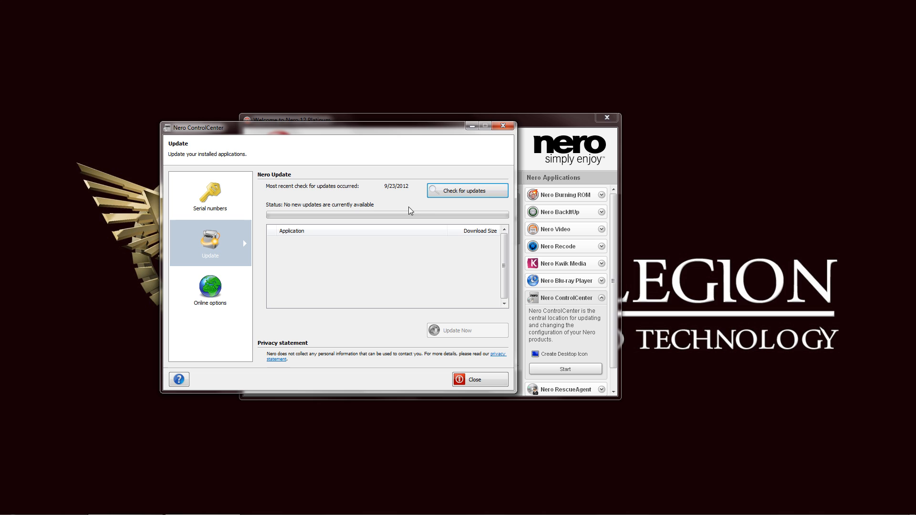
pyautogui.moveTo(209, 292)
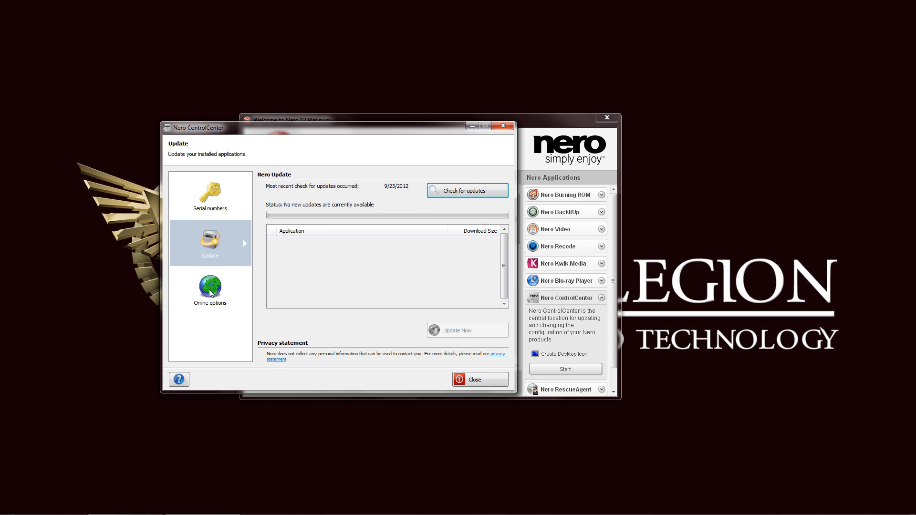
pyautogui.moveTo(208, 295)
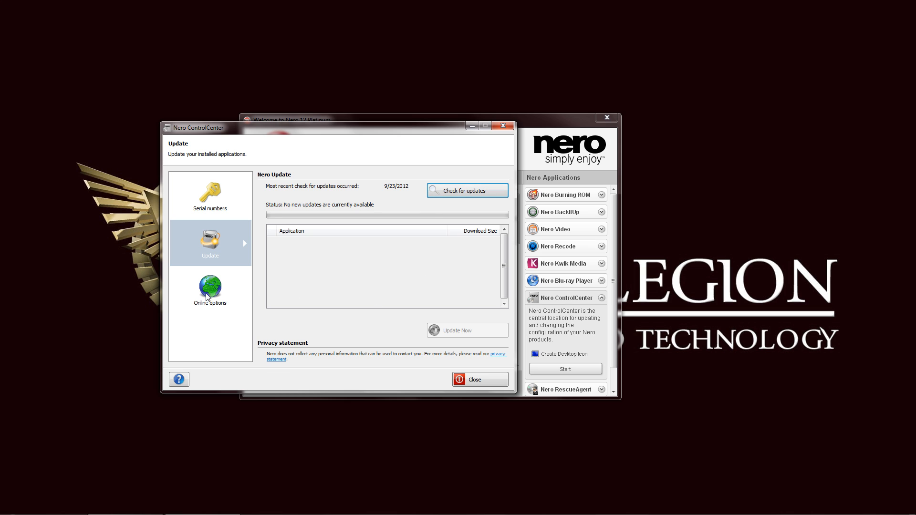
# Step: Disable automatic update checks in online options, leave custom proxy off, and close ControlCenter
pyautogui.click(210, 289)
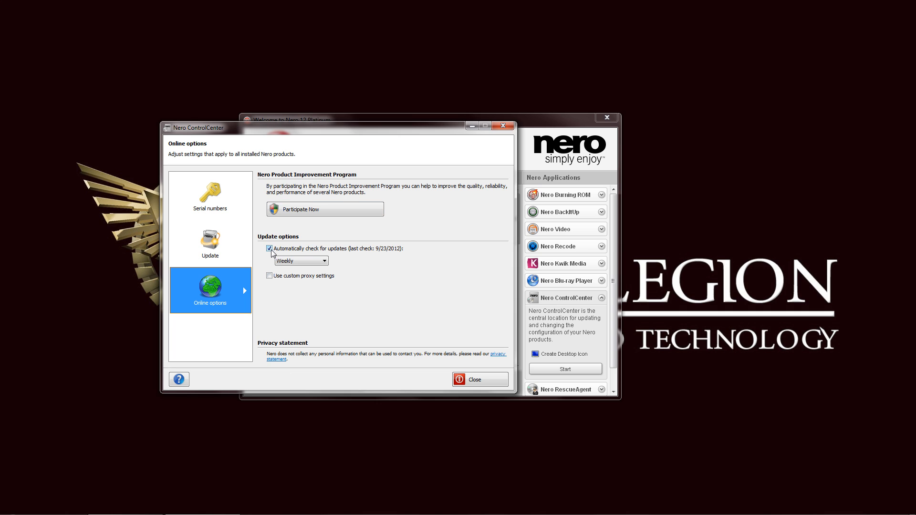
pyautogui.click(324, 260)
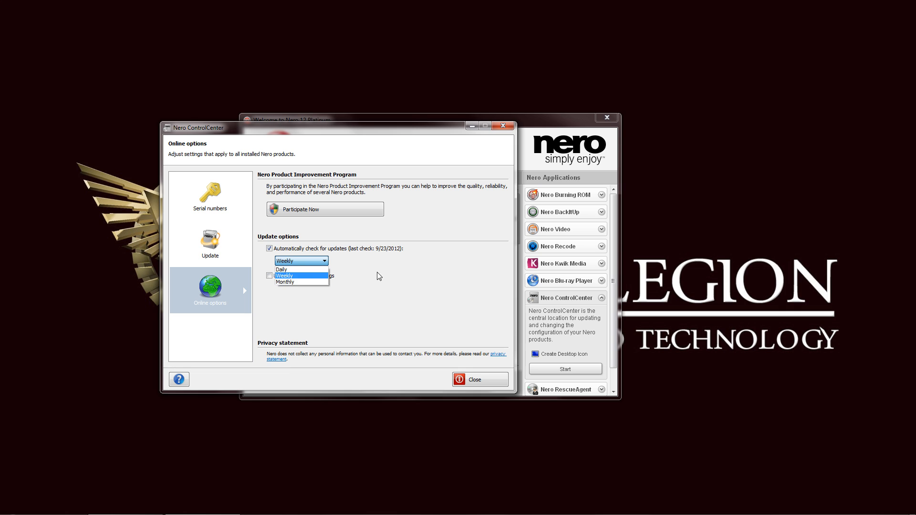
pyautogui.click(269, 248)
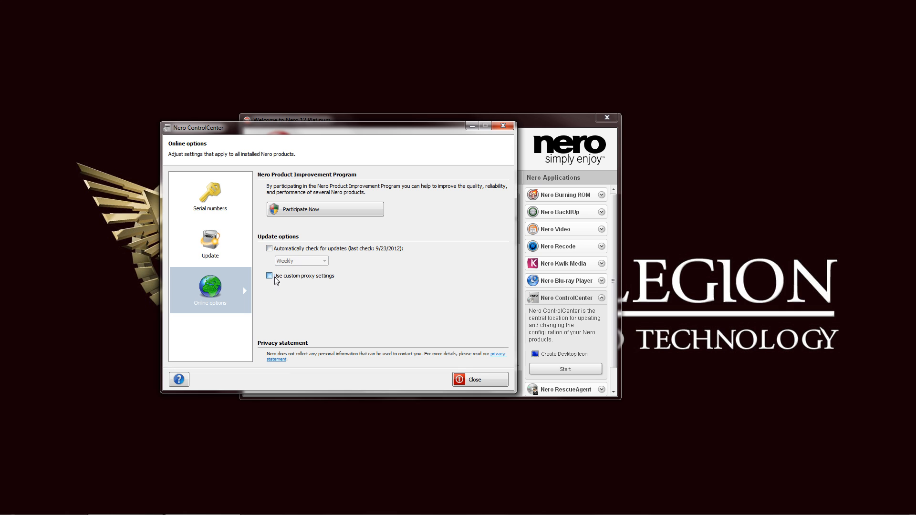
pyautogui.click(269, 275)
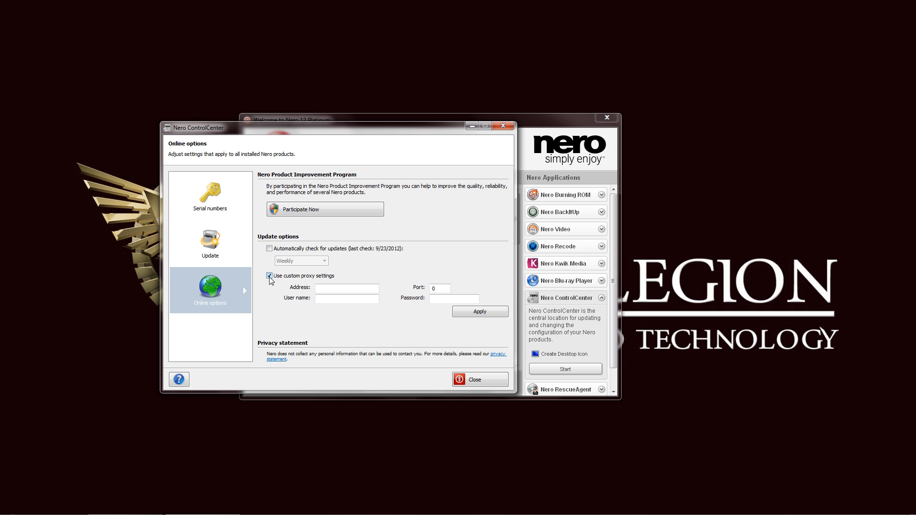
pyautogui.click(269, 276)
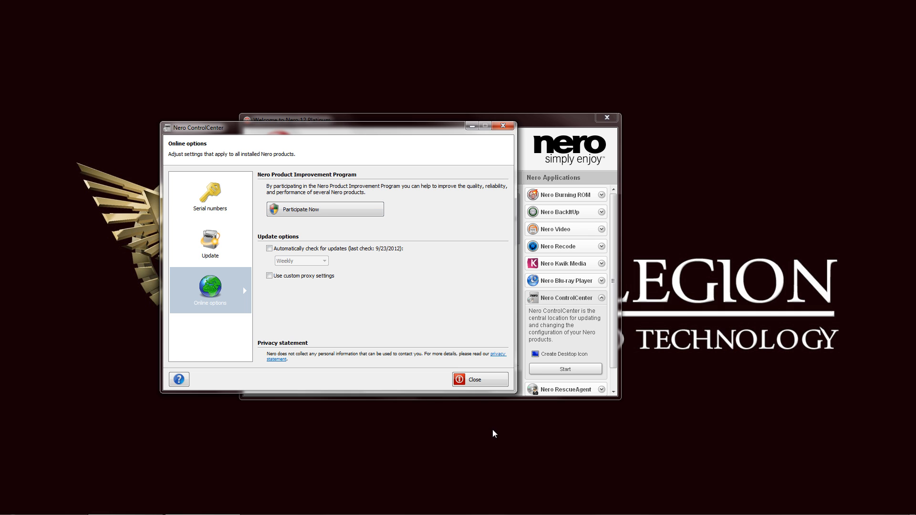
pyautogui.click(477, 380)
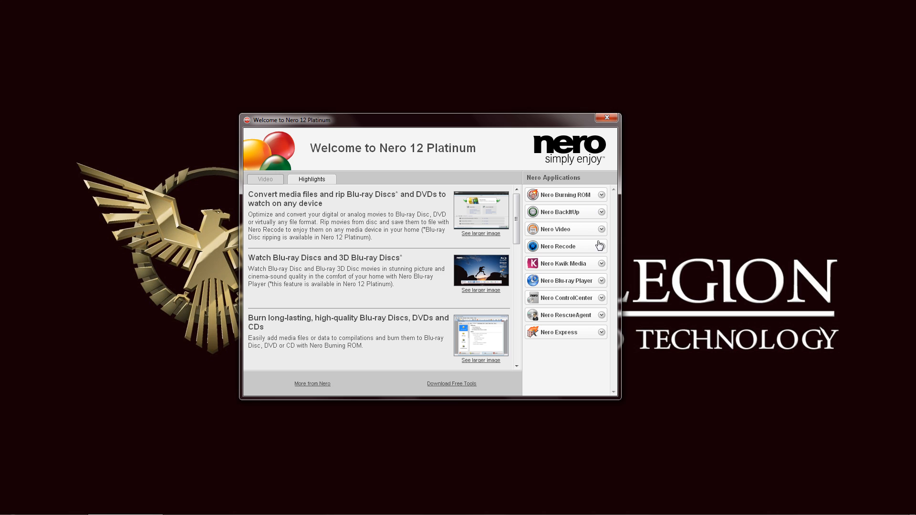
pyautogui.moveTo(613, 283)
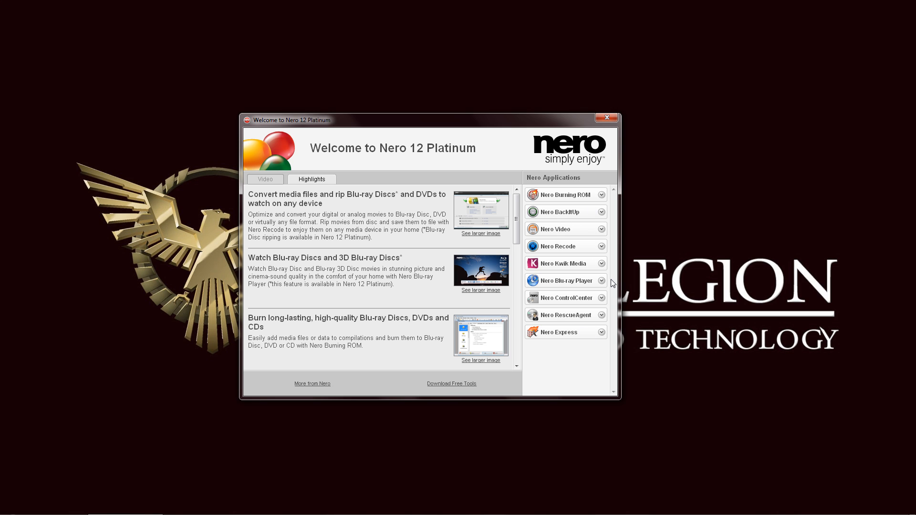